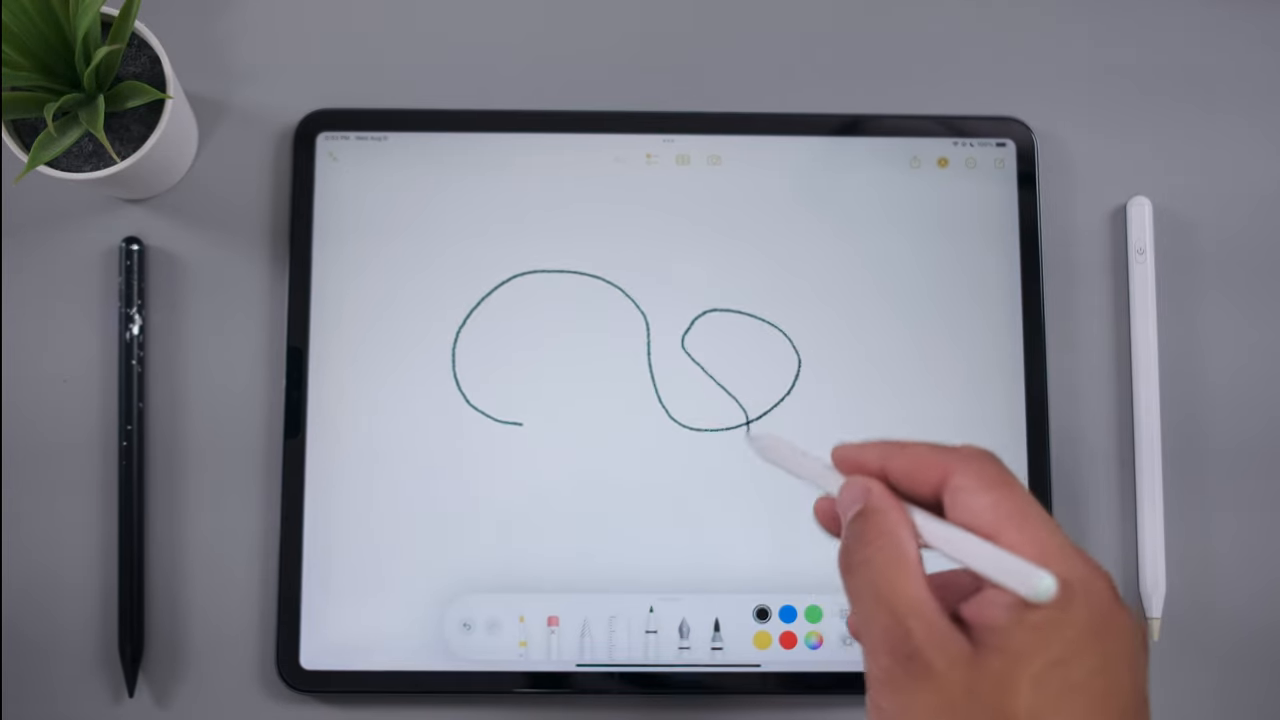
Draw another tangled black pen loop over the existing scribble strokes
drag(740, 430, 790, 420)
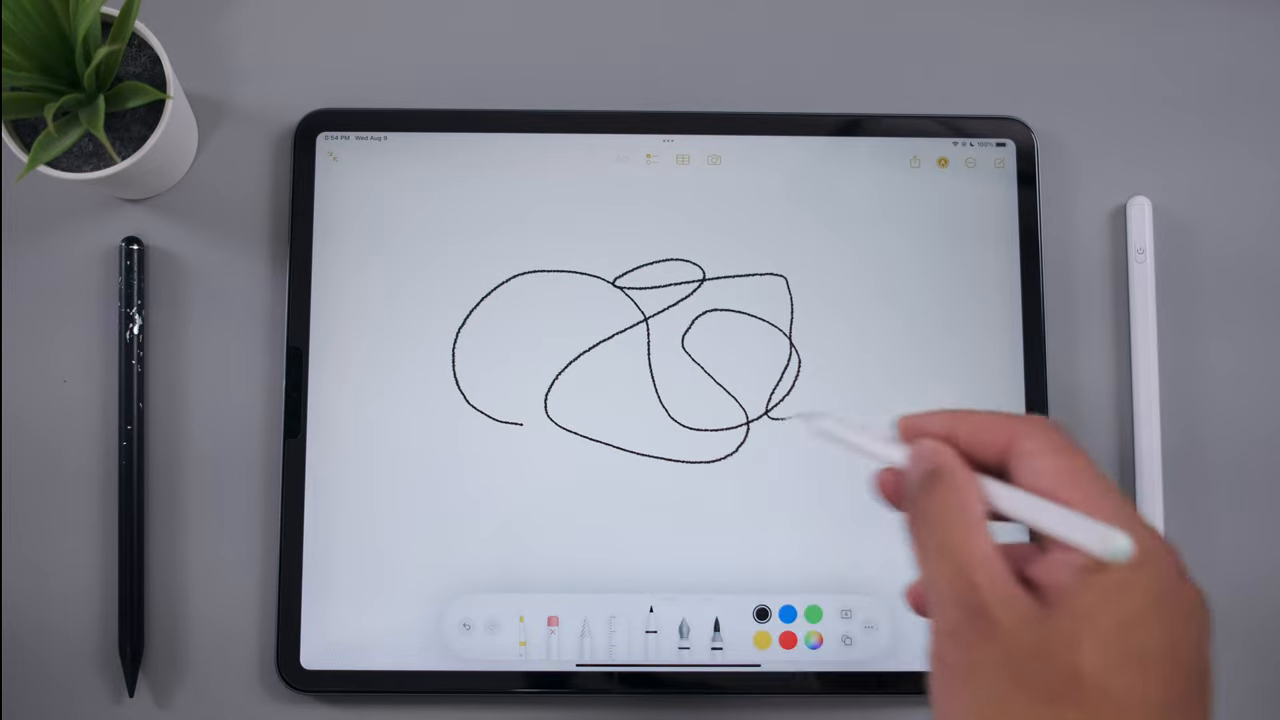